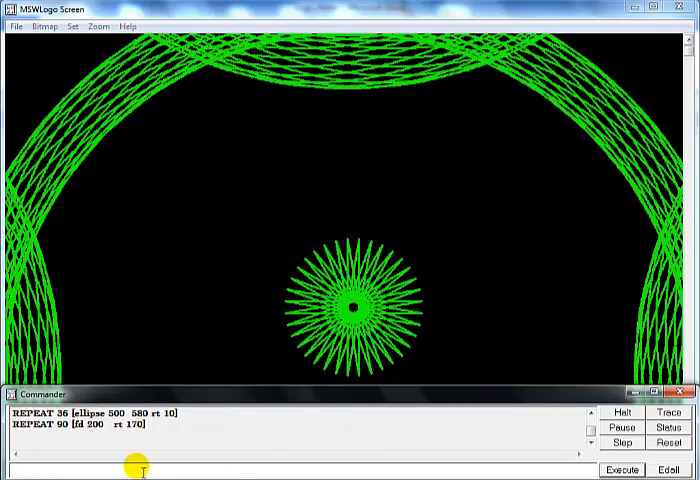
# Step: Clear the screen with CS to wipe the earlier arches and rosette
pyautogui.write('CS')
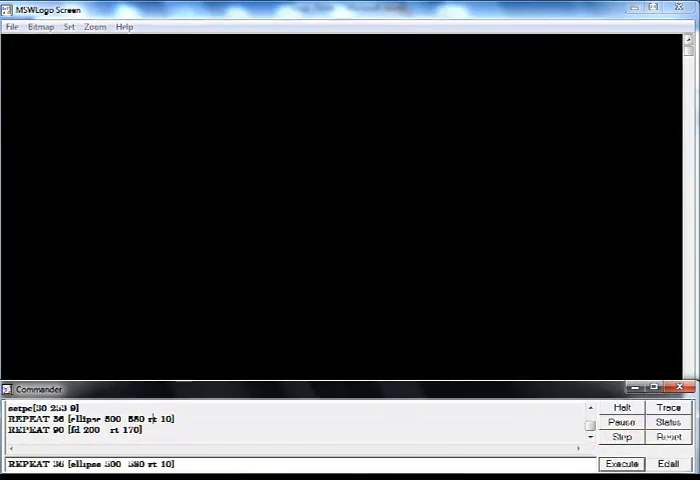
# Step: Run REPEAT 36 [ellipse 500 580 rt 10] to draw the green ellipse arches
pyautogui.click(623, 460)
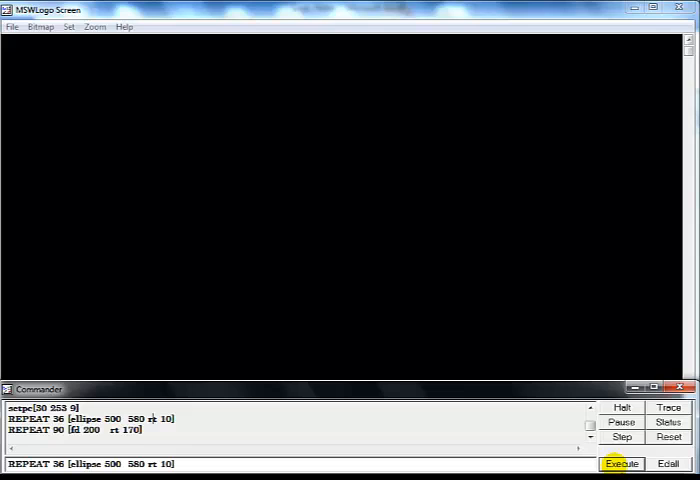
pyautogui.click(624, 463)
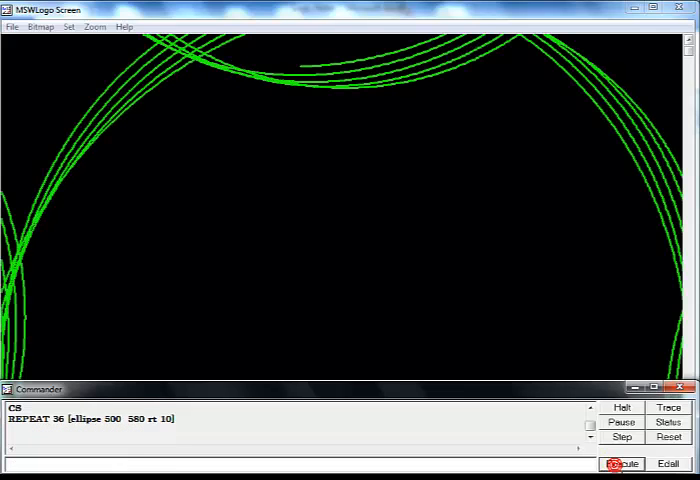
pyautogui.click(626, 461)
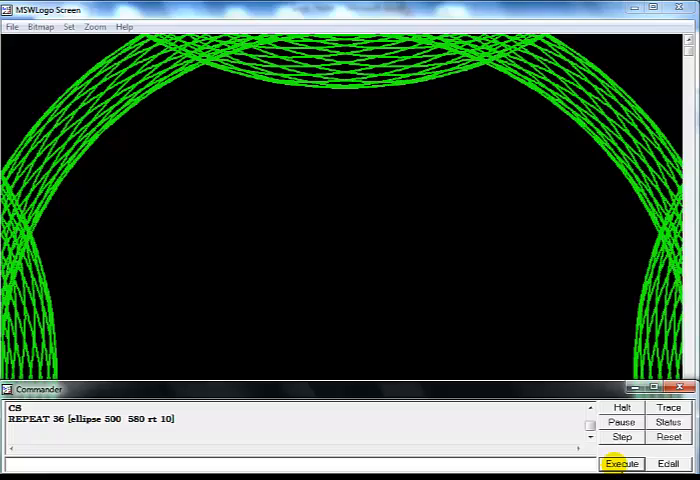
pyautogui.click(621, 463)
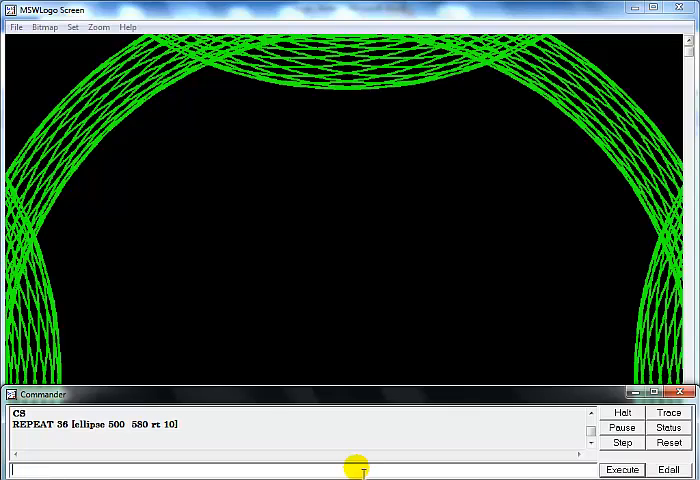
# Step: Set the pen colour to orange and run REPEAT 90 [fd 200 rt 290]
pyautogui.write('setpc[')
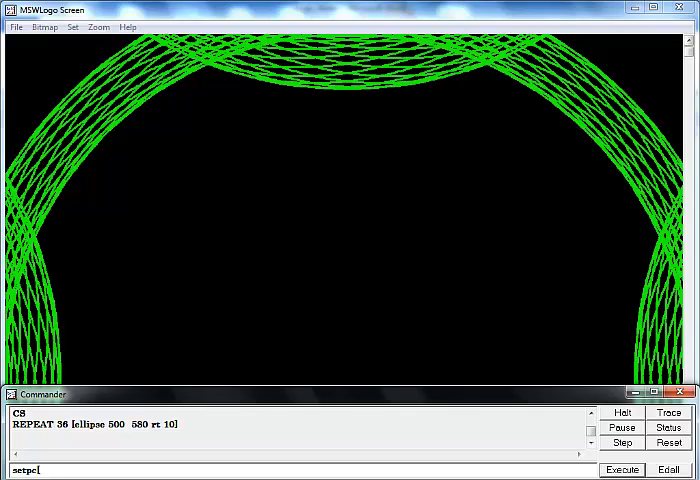
pyautogui.write('2')
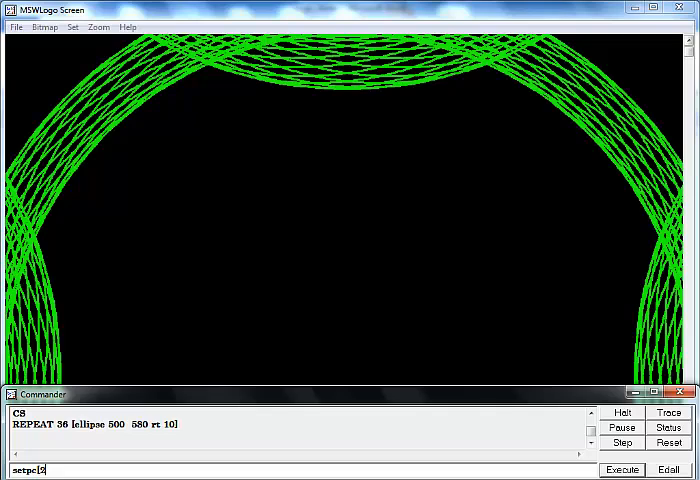
pyautogui.write('55')
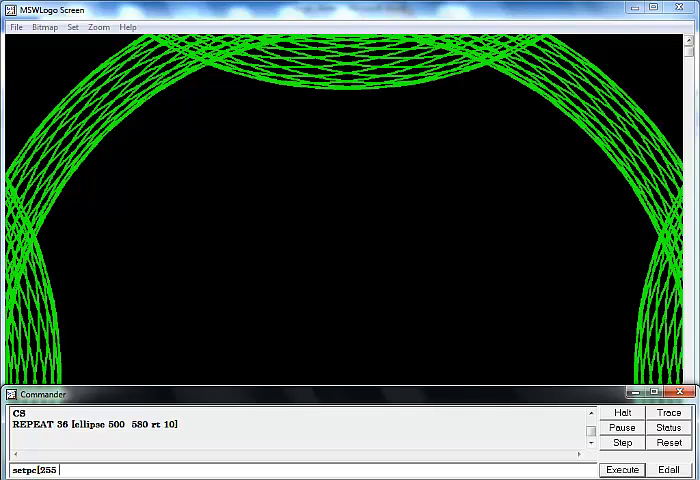
pyautogui.write('67')
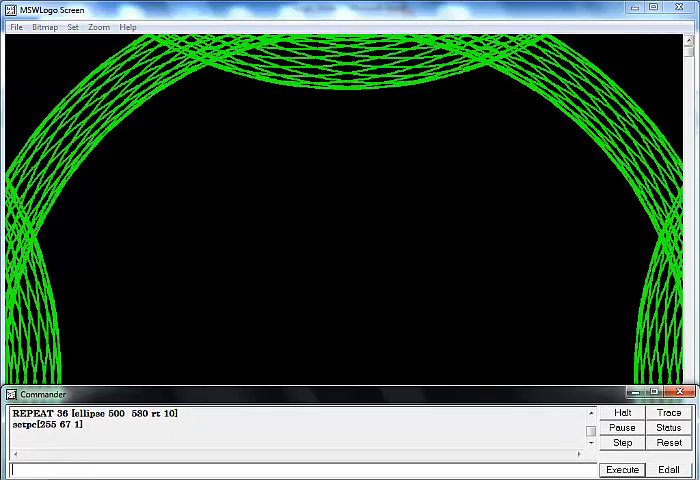
pyautogui.write('REPEAT 90 [fd 200  rt 290]')
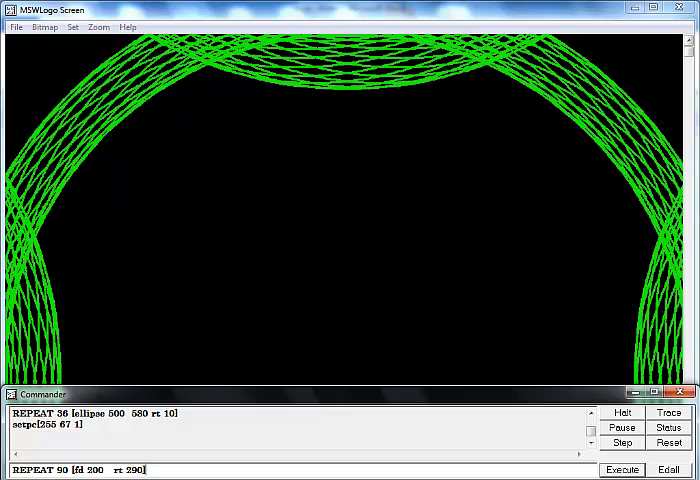
pyautogui.click(620, 467)
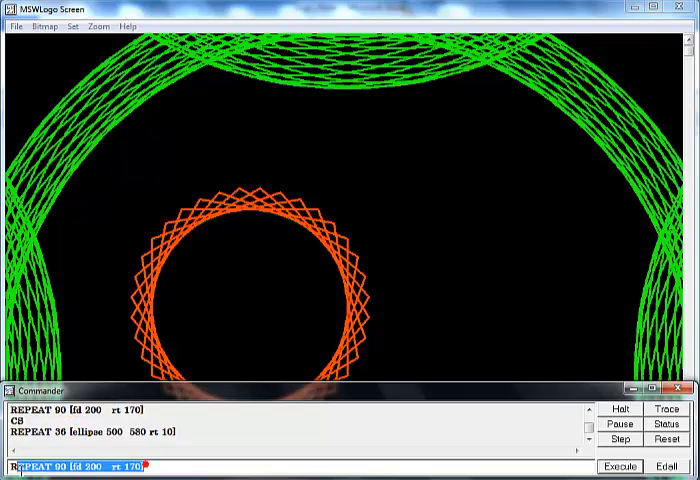
pyautogui.moveTo(69, 28)
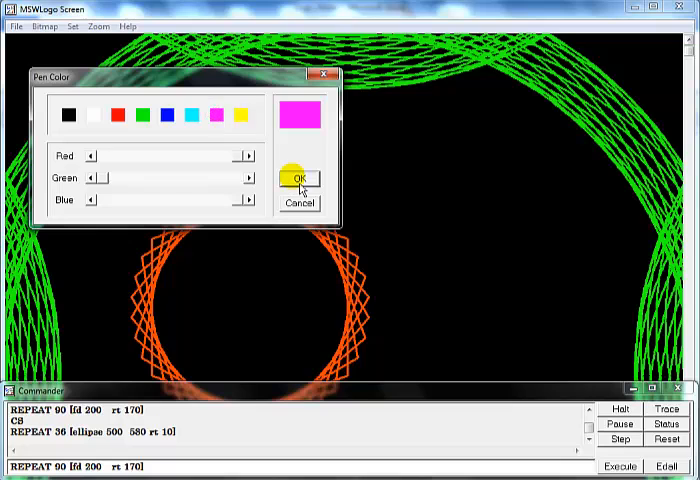
# Step: Confirm magenta as pen colour and run REPEAT 90 [fd 200 rt 290]
pyautogui.click(298, 178)
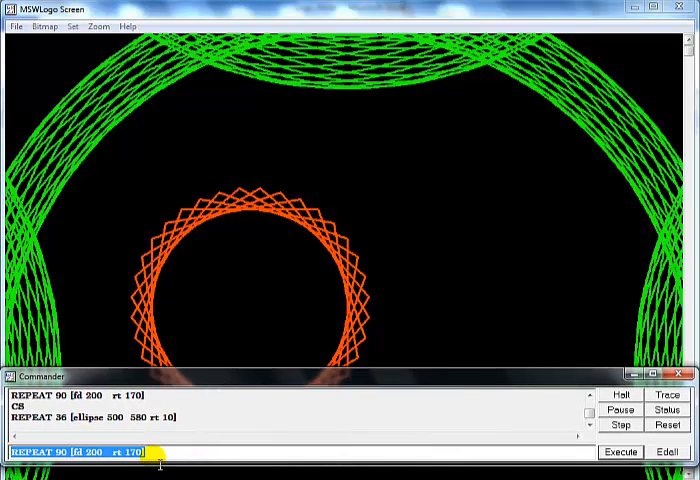
pyautogui.click(620, 451)
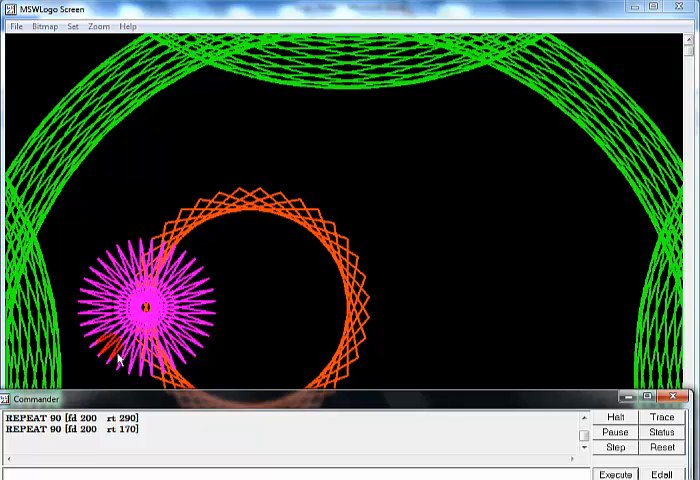
pyautogui.moveTo(248, 393)
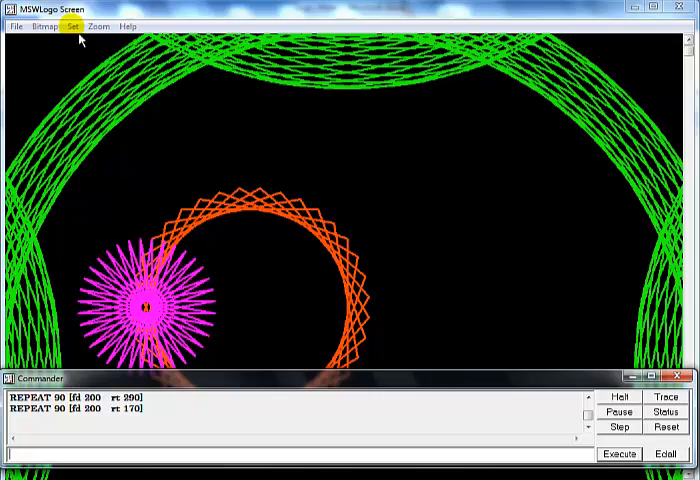
# Step: Set the pen colour to white through Set > PenColor
pyautogui.click(68, 26)
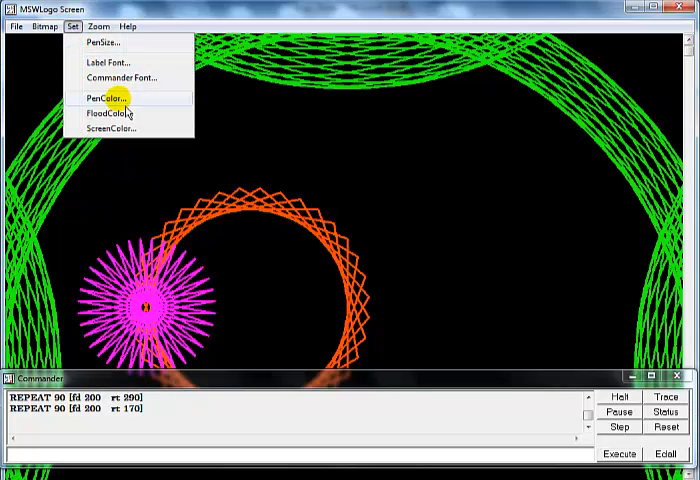
pyautogui.click(103, 98)
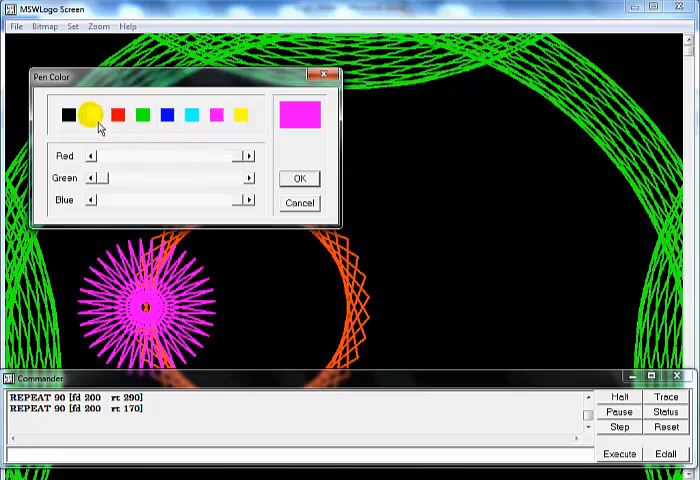
pyautogui.click(298, 178)
pyautogui.write('REPEAT 90 [fd 200  rt 130]')
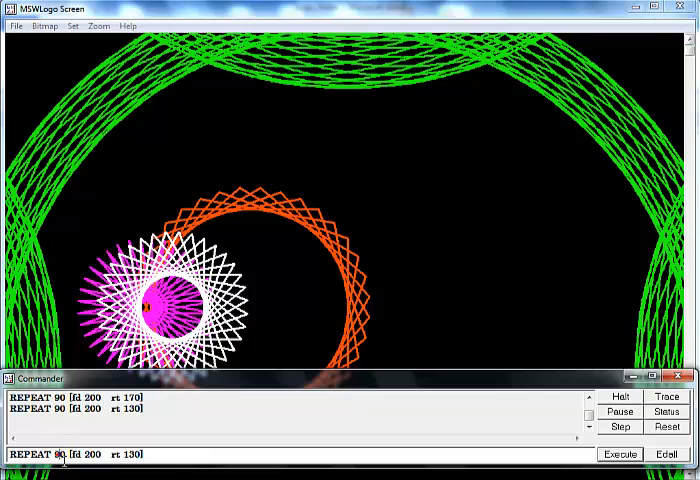
pyautogui.doubleClick(60, 450)
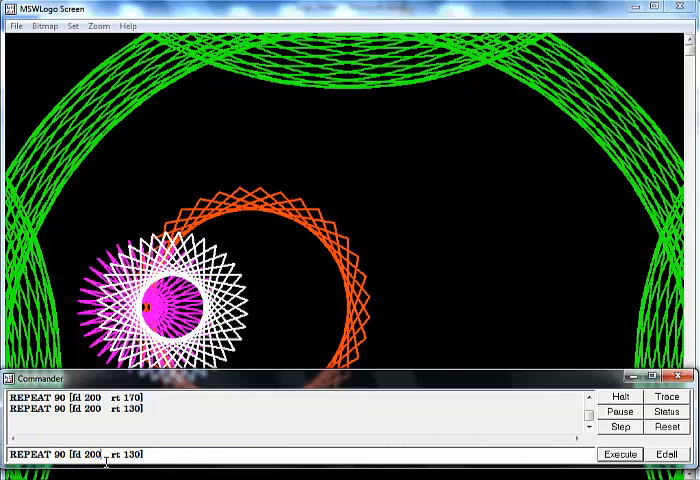
pyautogui.doubleClick(95, 451)
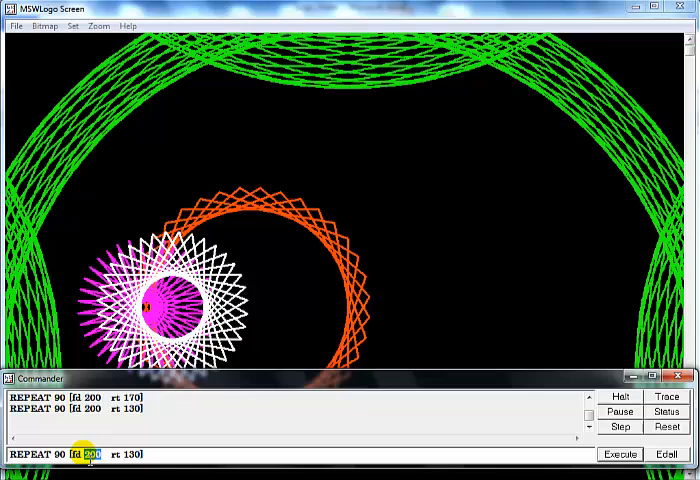